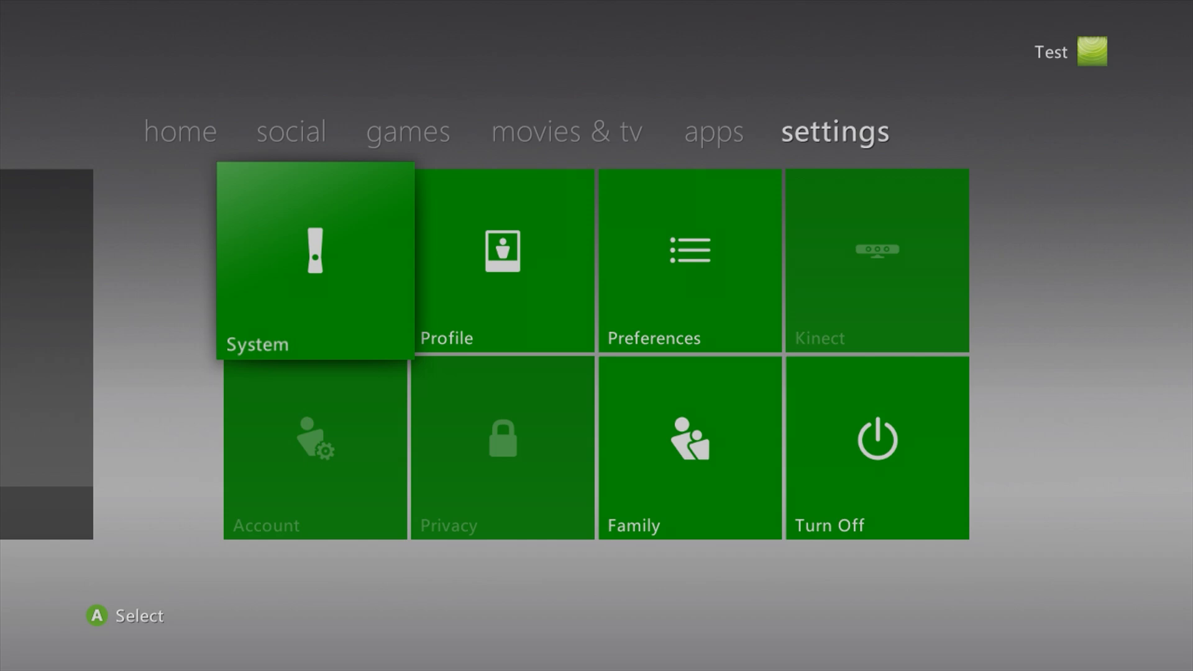
# Step: Select the System tile on the Xbox 360 Dashboard, then open Console Settings
pyautogui.click(314, 261)
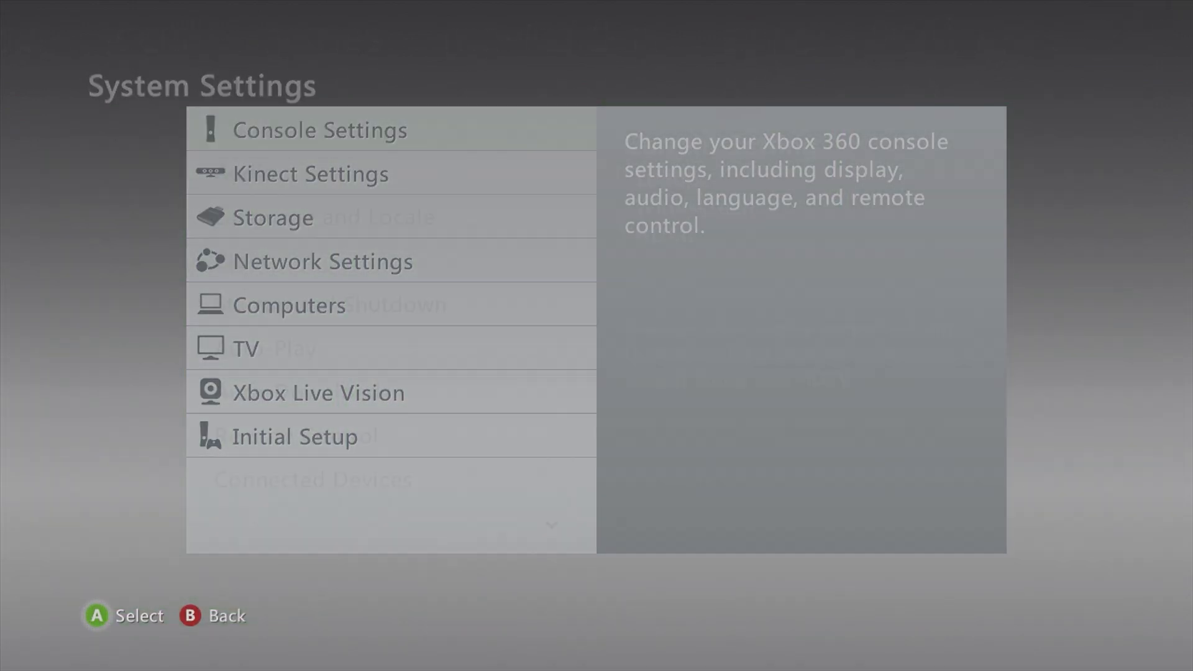
pyautogui.click(318, 129)
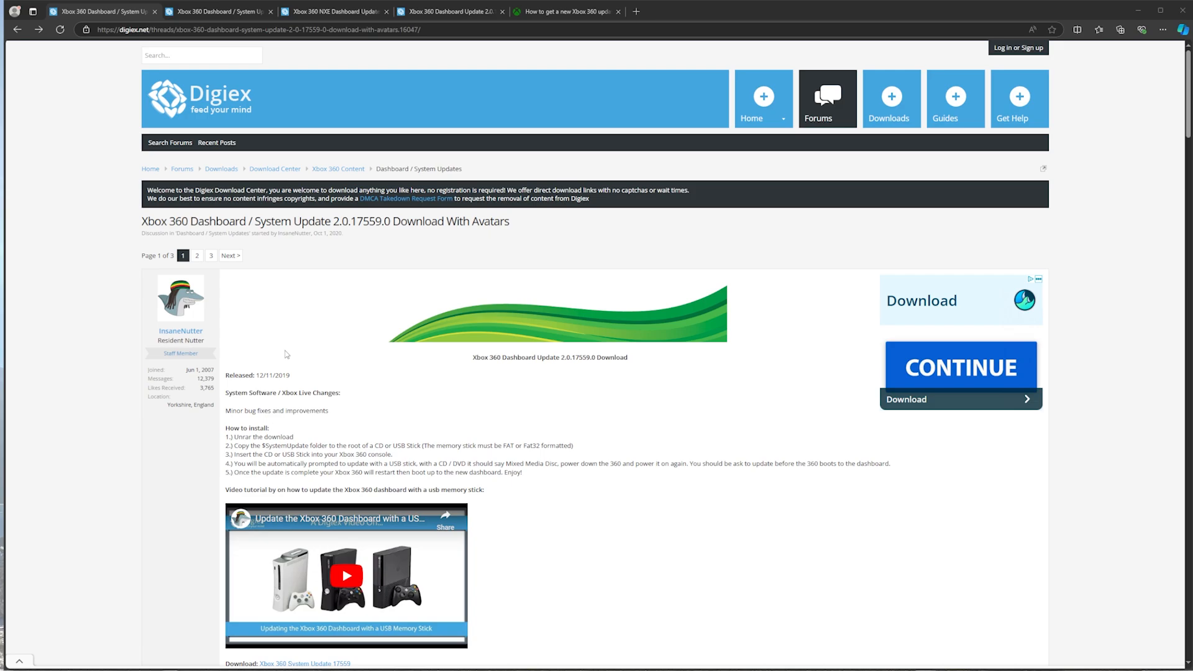
pyautogui.moveTo(284, 355)
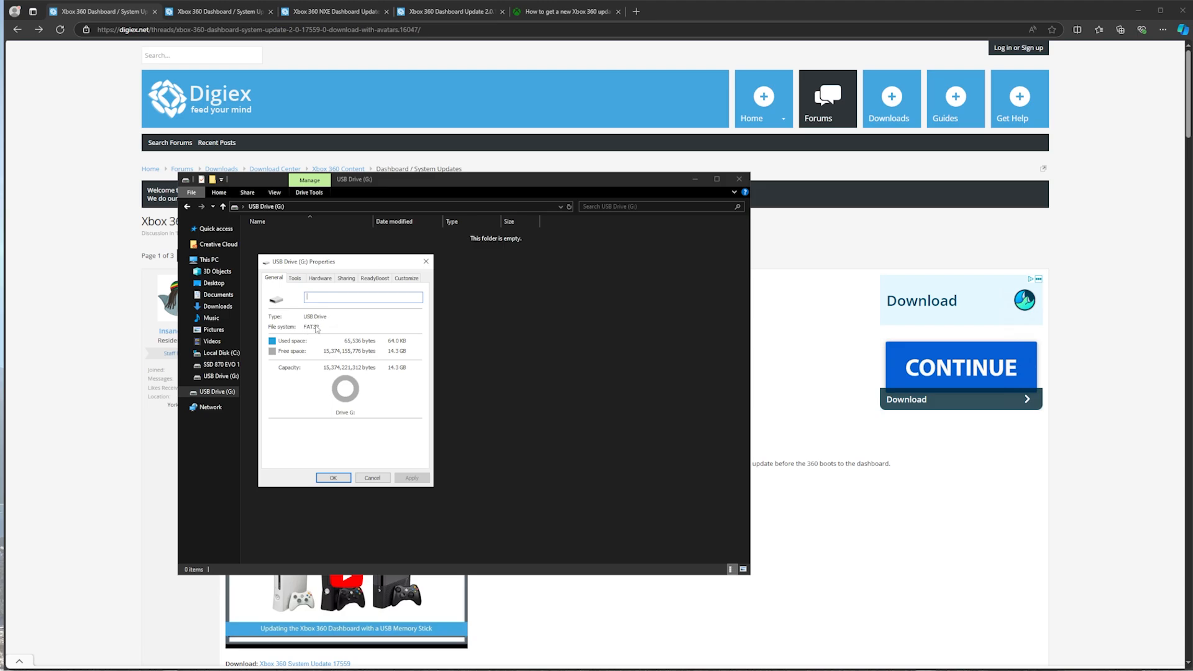
pyautogui.moveTo(425, 261)
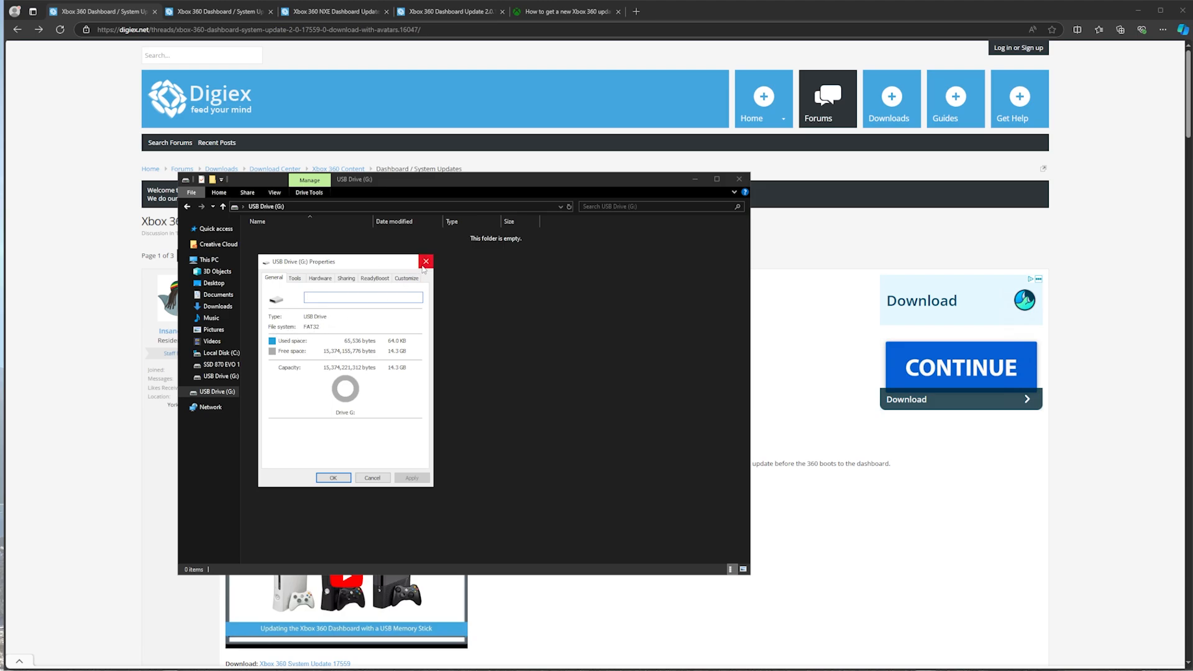
# Step: Close the G: drive's Properties and quick-format USB Drive (G:) as FAT32
pyautogui.click(425, 261)
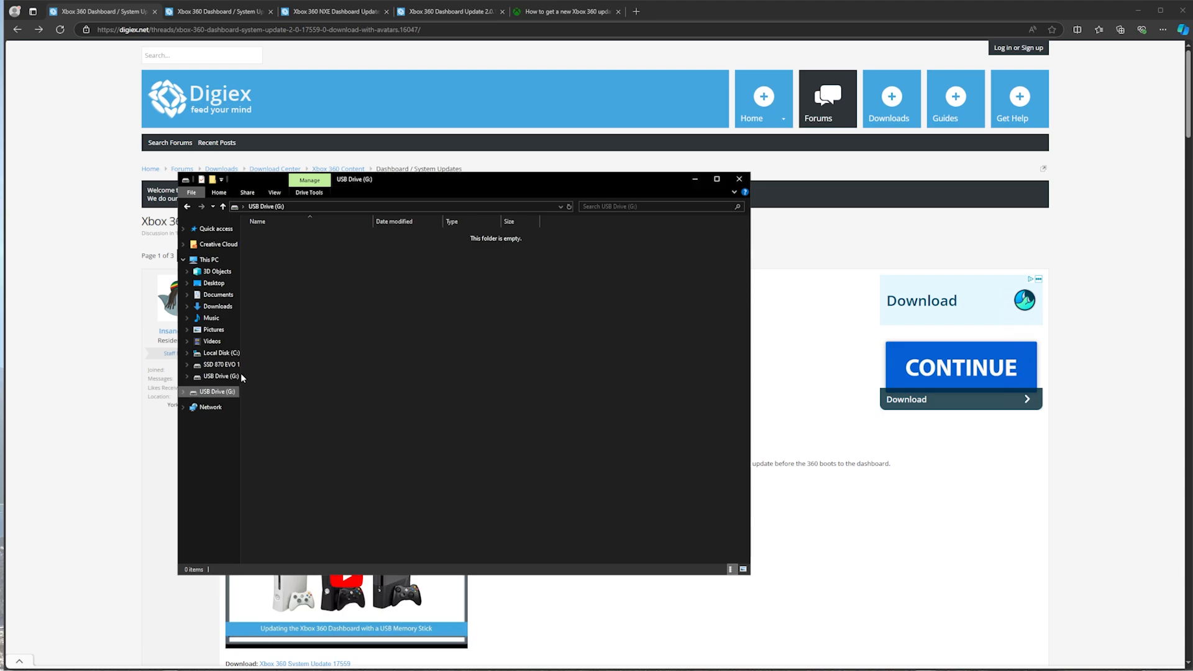
pyautogui.rightClick(220, 391)
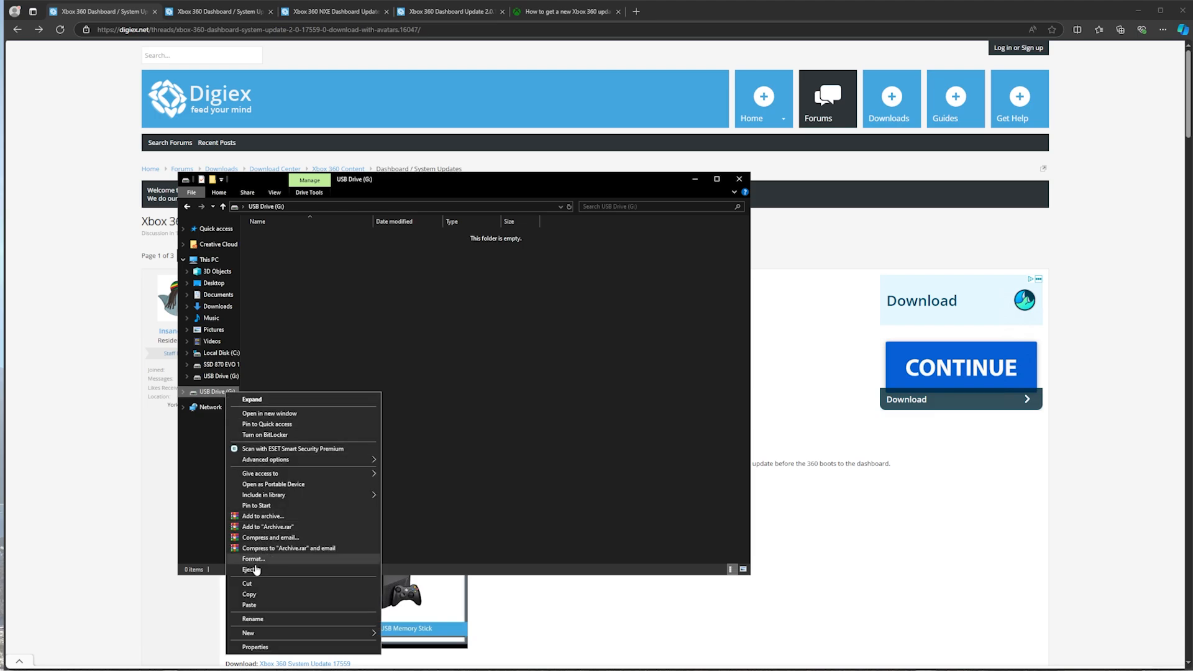
pyautogui.click(252, 559)
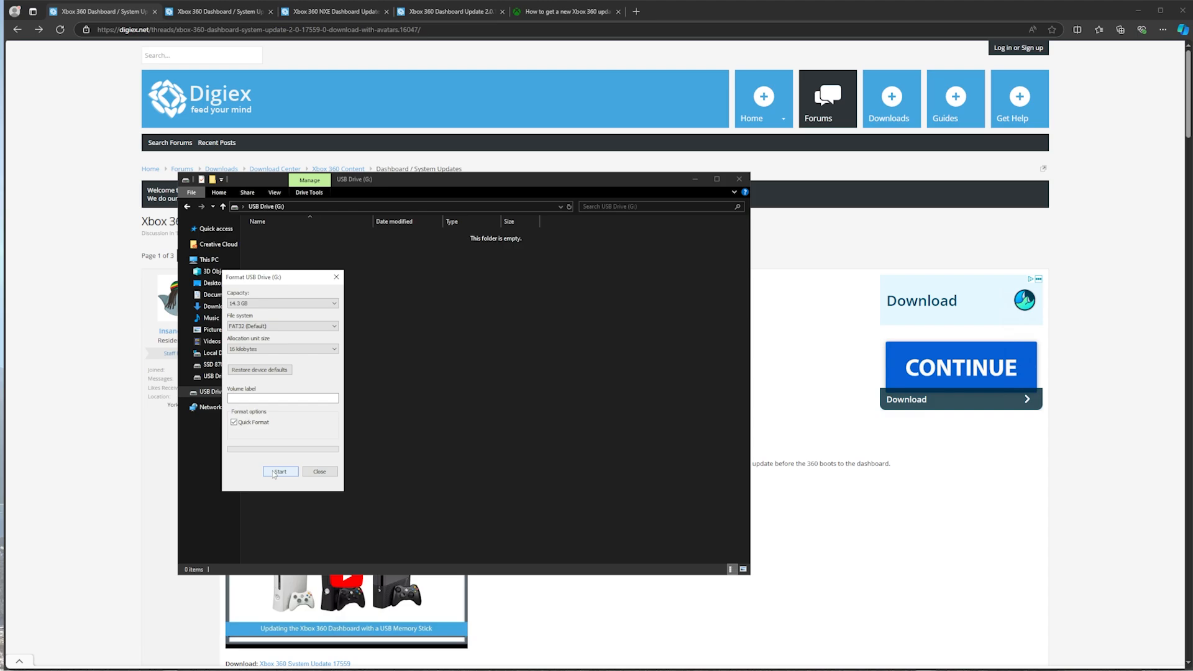
pyautogui.click(320, 471)
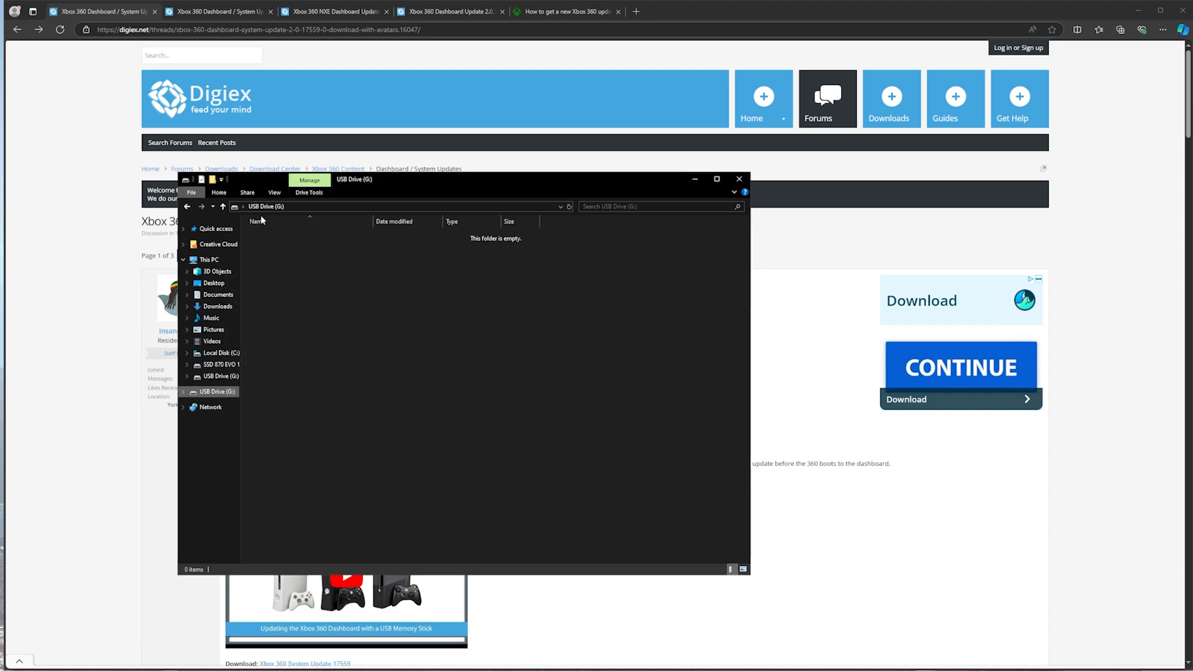
pyautogui.click(736, 179)
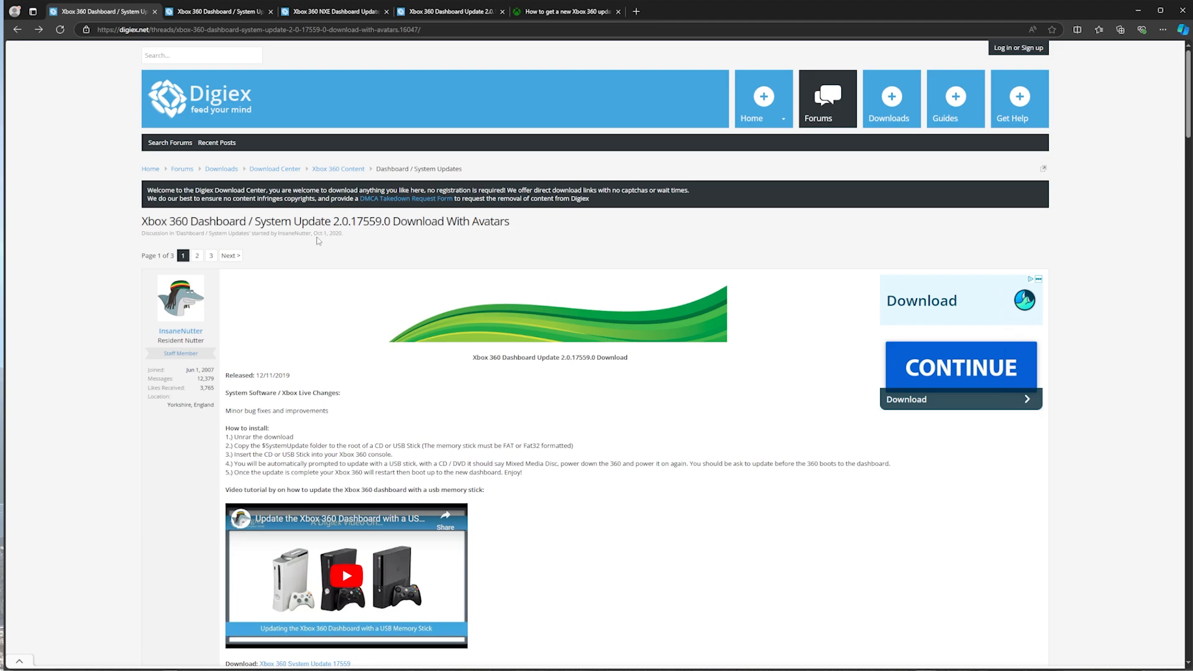
pyautogui.moveTo(338, 132)
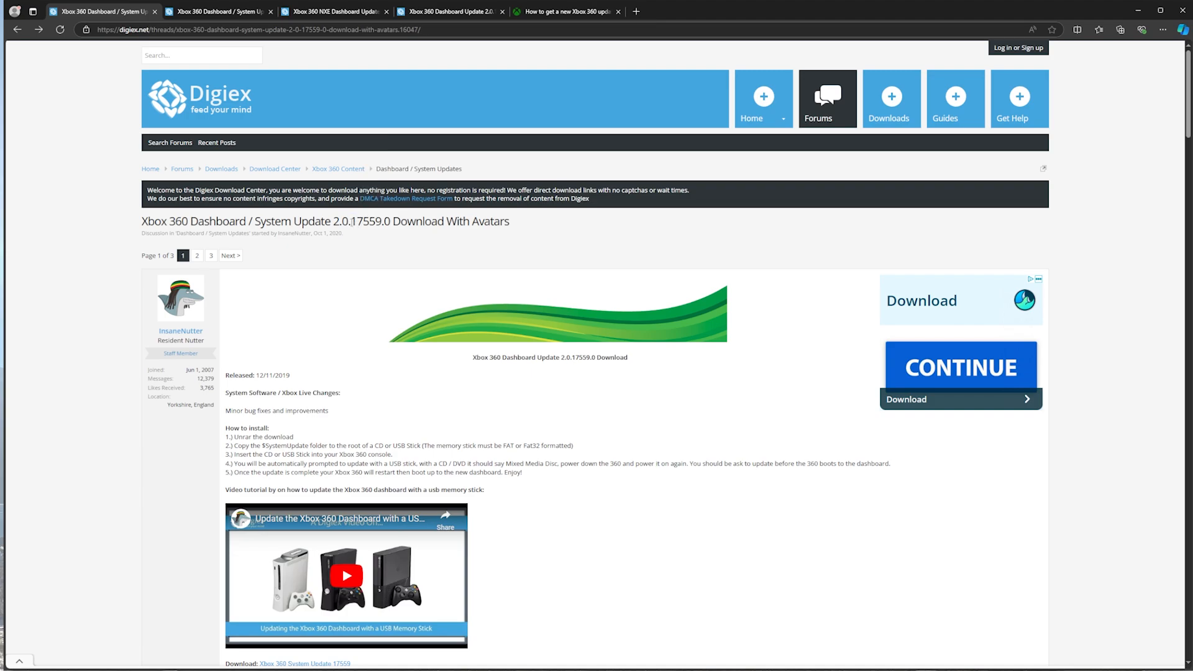
# Step: Open the Digiex 2.0.17544.0 thread and download the Xbox 360 System Update 17544 file
pyautogui.doubleClick(366, 221)
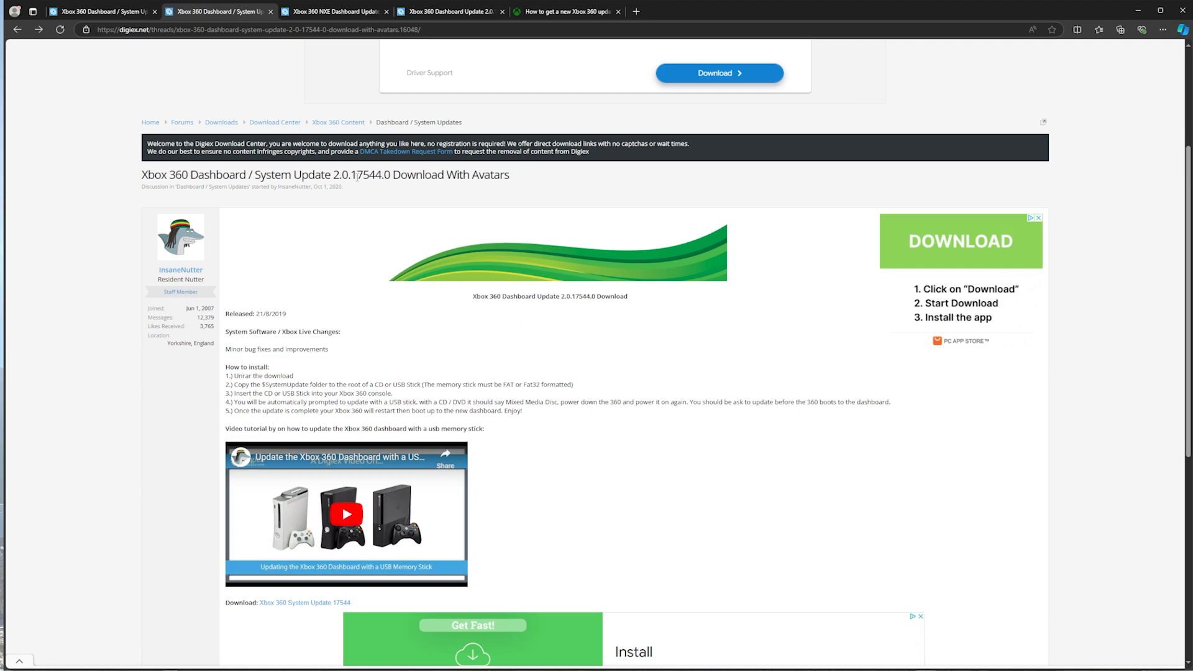
pyautogui.doubleClick(365, 174)
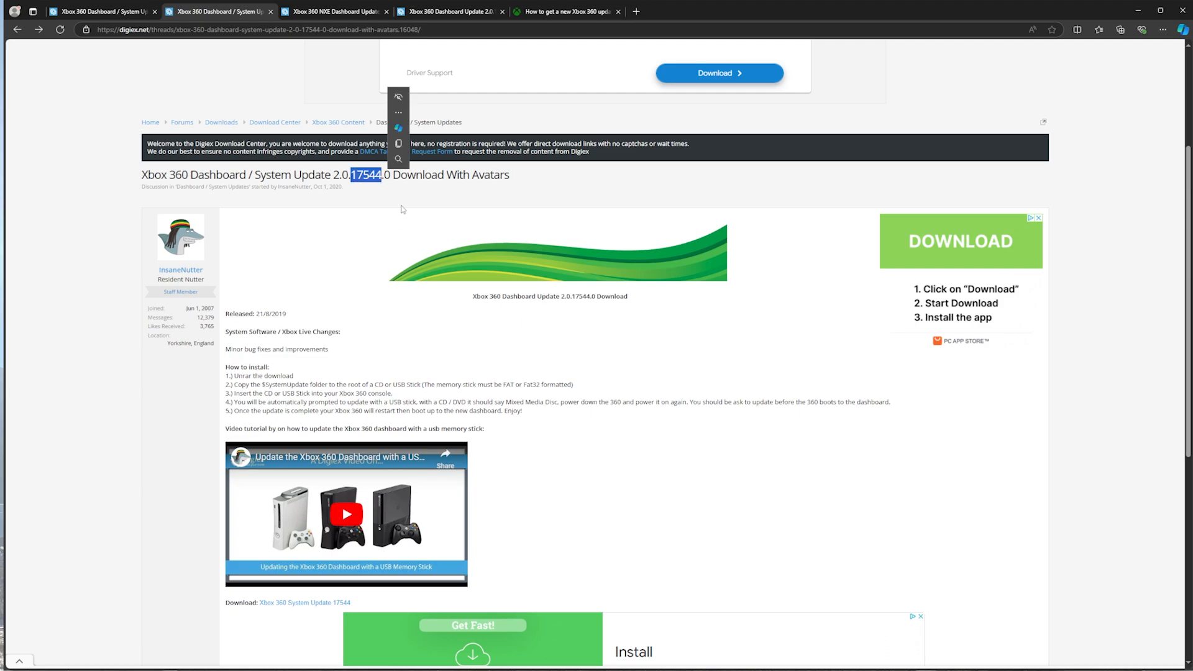
pyautogui.scroll(-3)
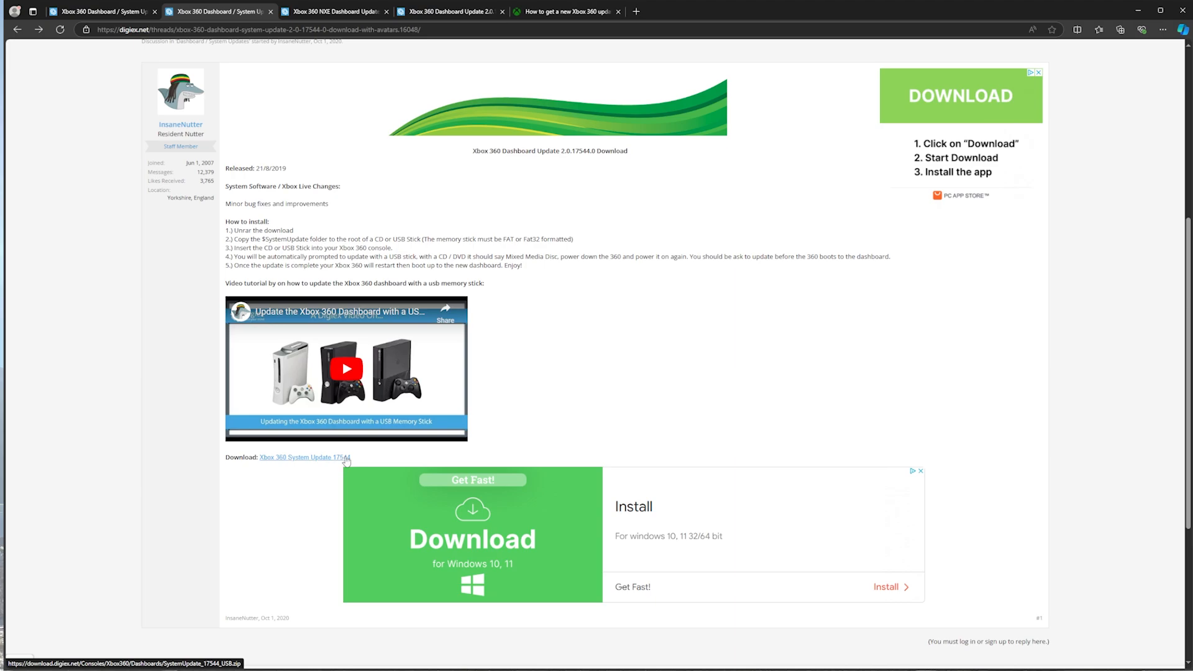
pyautogui.click(567, 10)
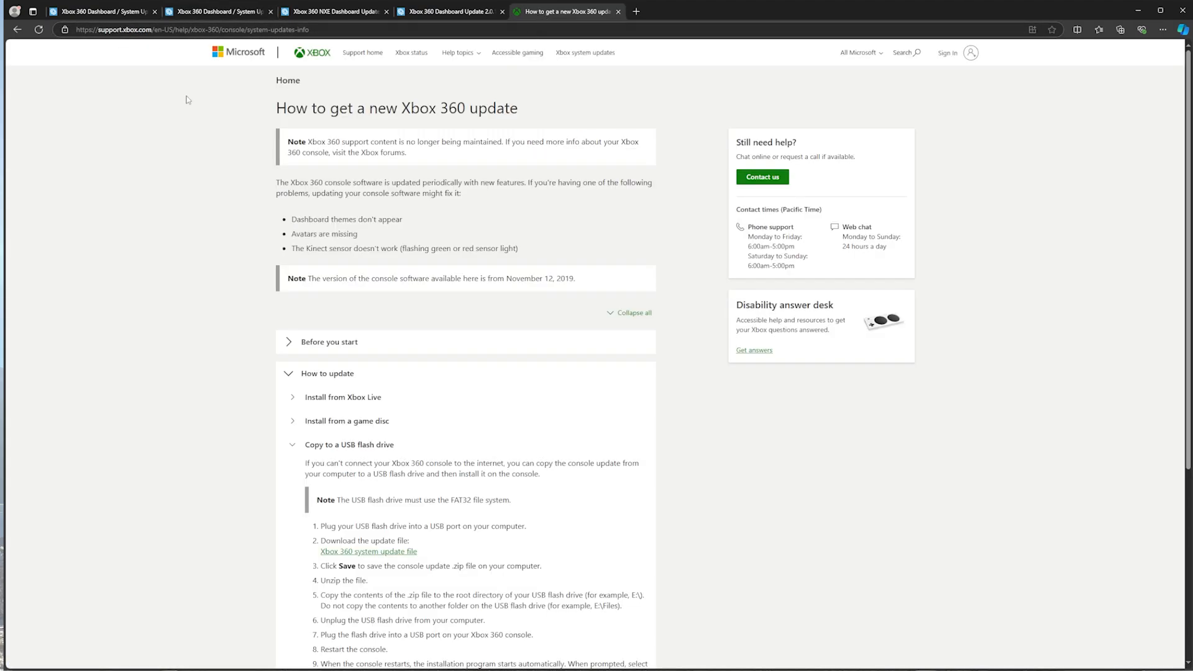
pyautogui.moveTo(288, 283)
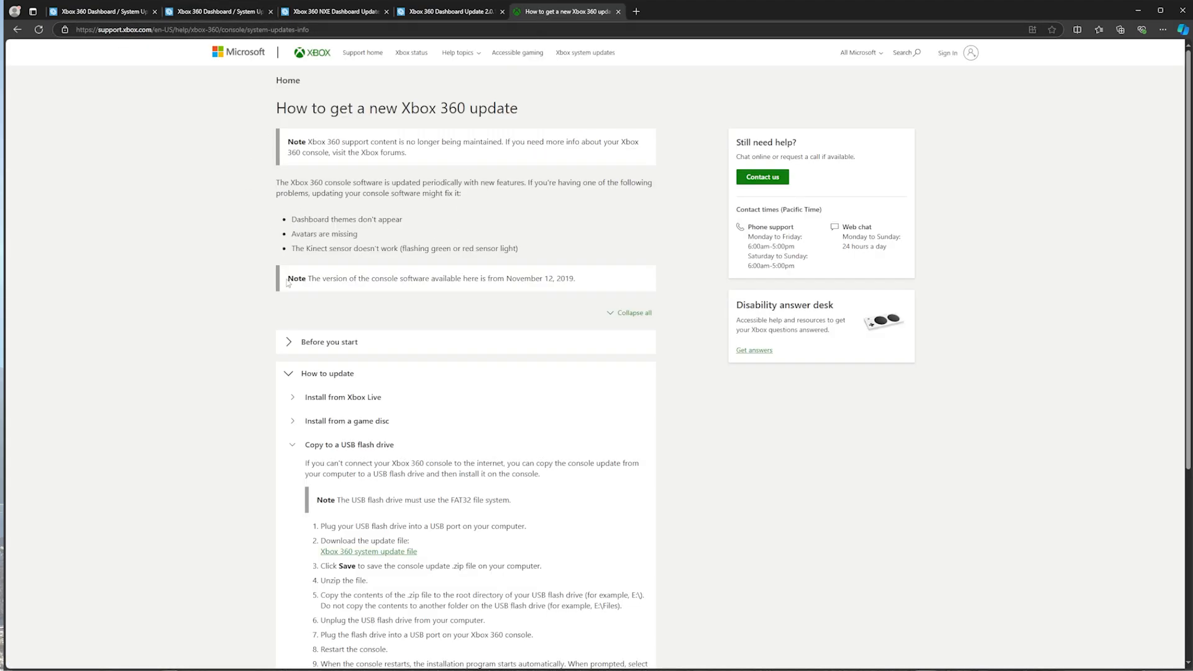
pyautogui.moveTo(267, 260)
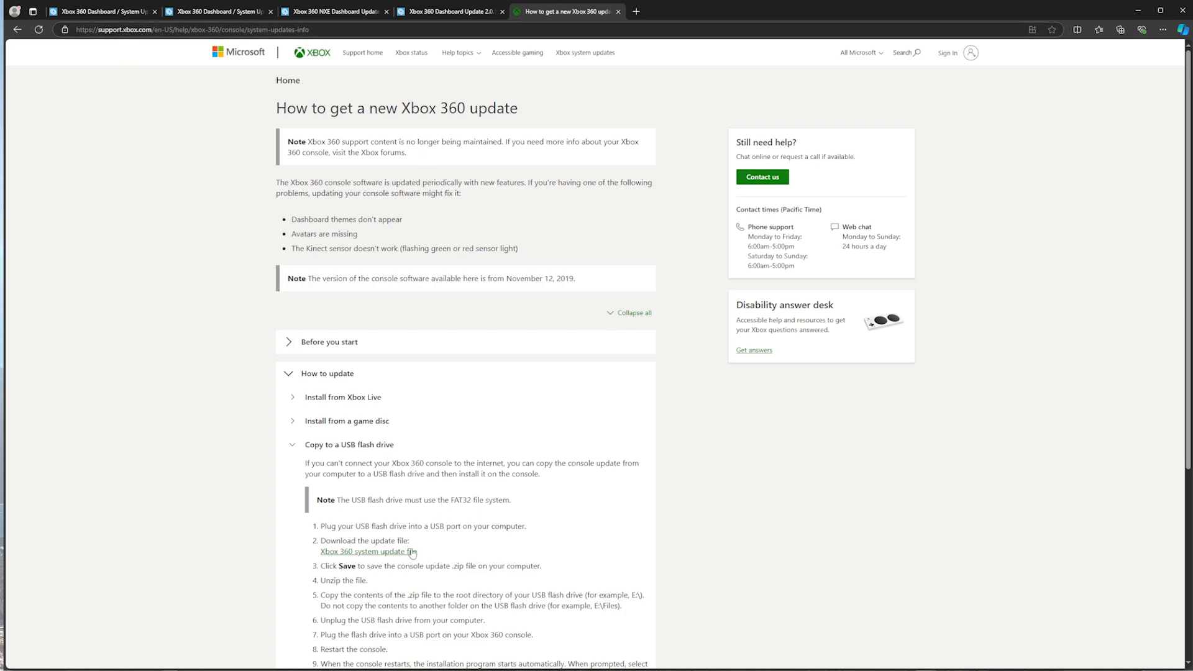
pyautogui.moveTo(143, 77)
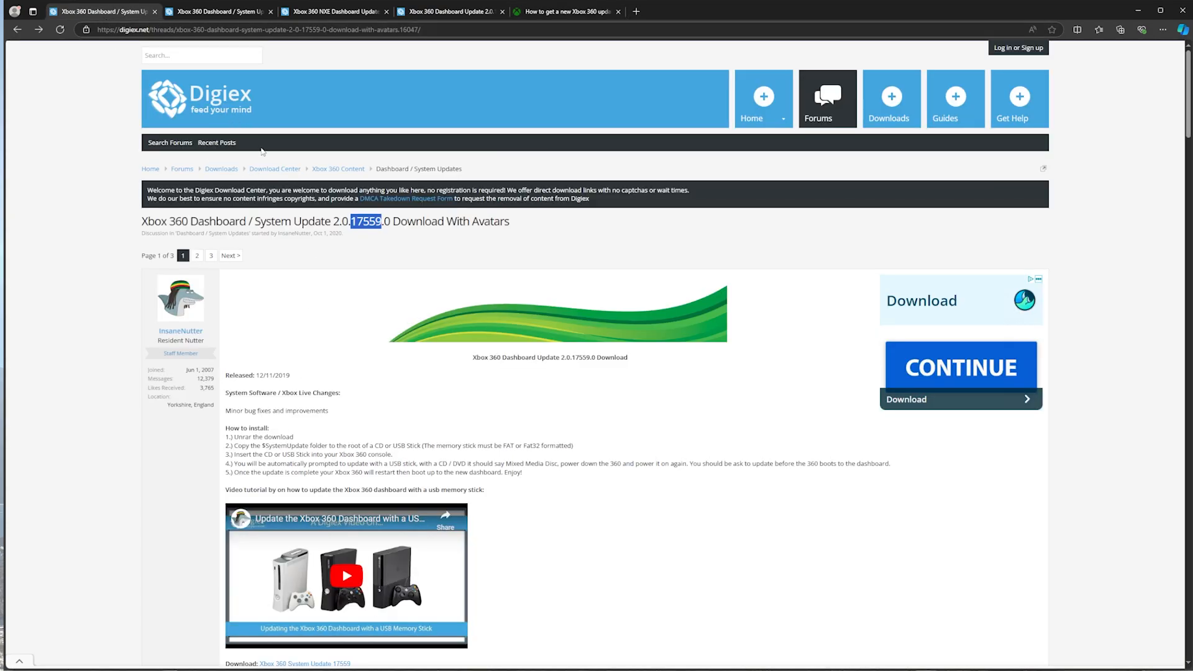
# Step: Scroll through Xbox Support's Copy to a USB flash drive instructions
pyautogui.scroll(-3)
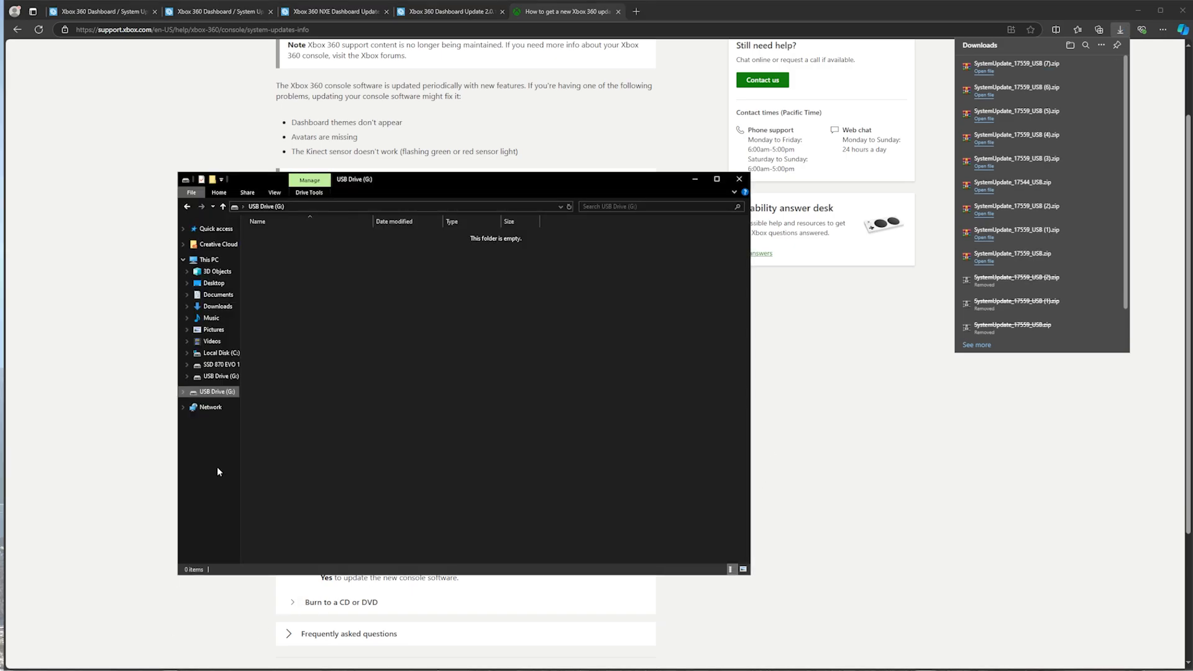
# Step: From Downloads, open the SystemUpdate_17544_USB folder and select $SystemUpdate
pyautogui.click(217, 306)
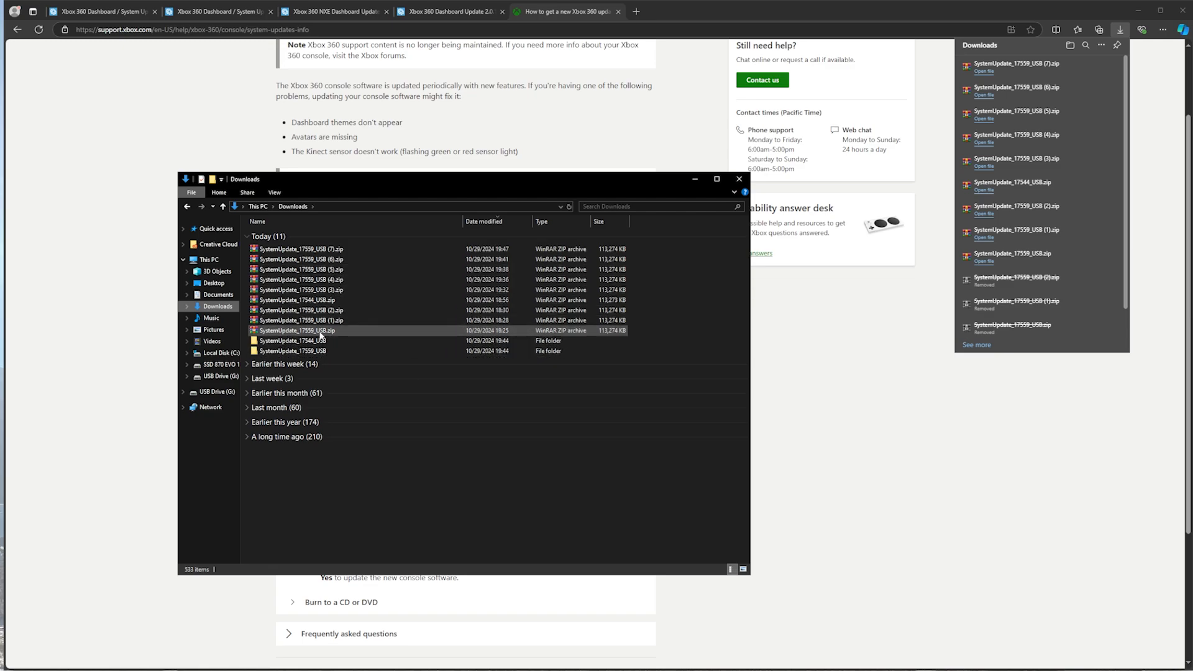
pyautogui.doubleClick(297, 330)
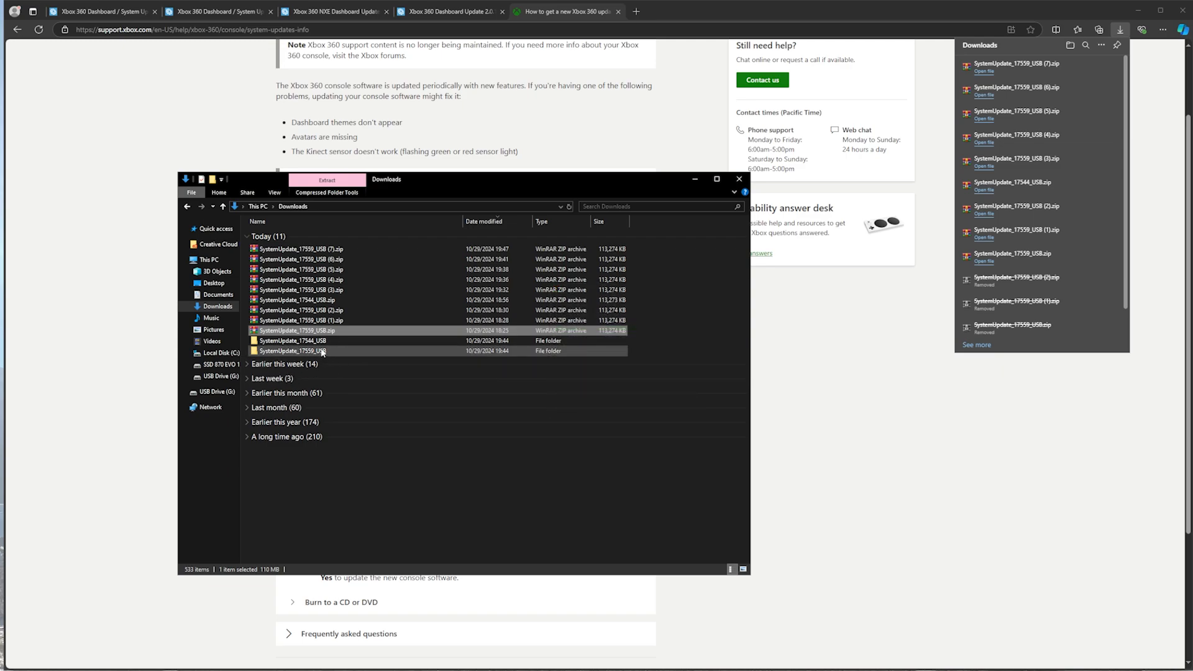
pyautogui.doubleClick(292, 340)
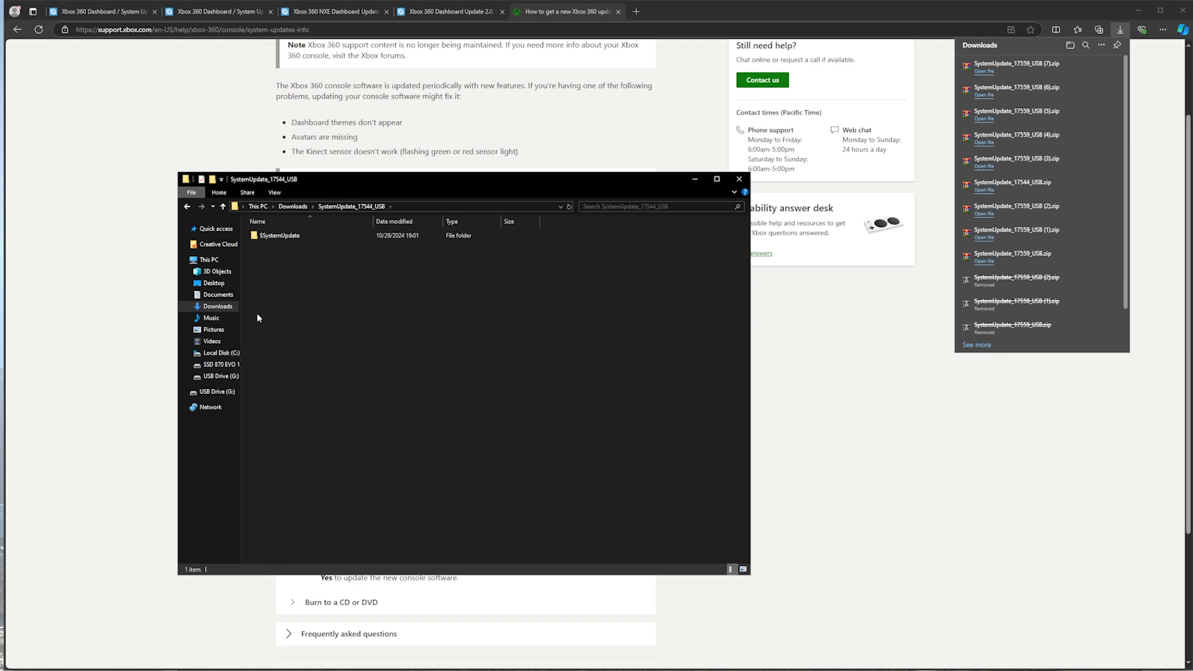
pyautogui.click(281, 235)
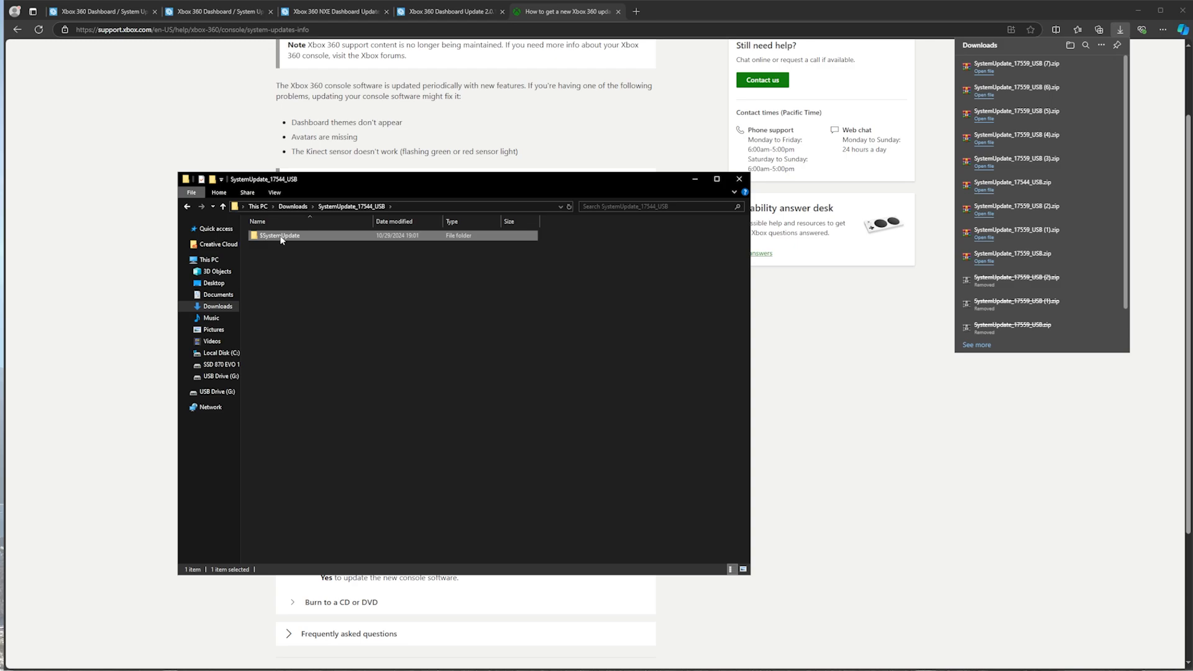
pyautogui.moveTo(267, 240)
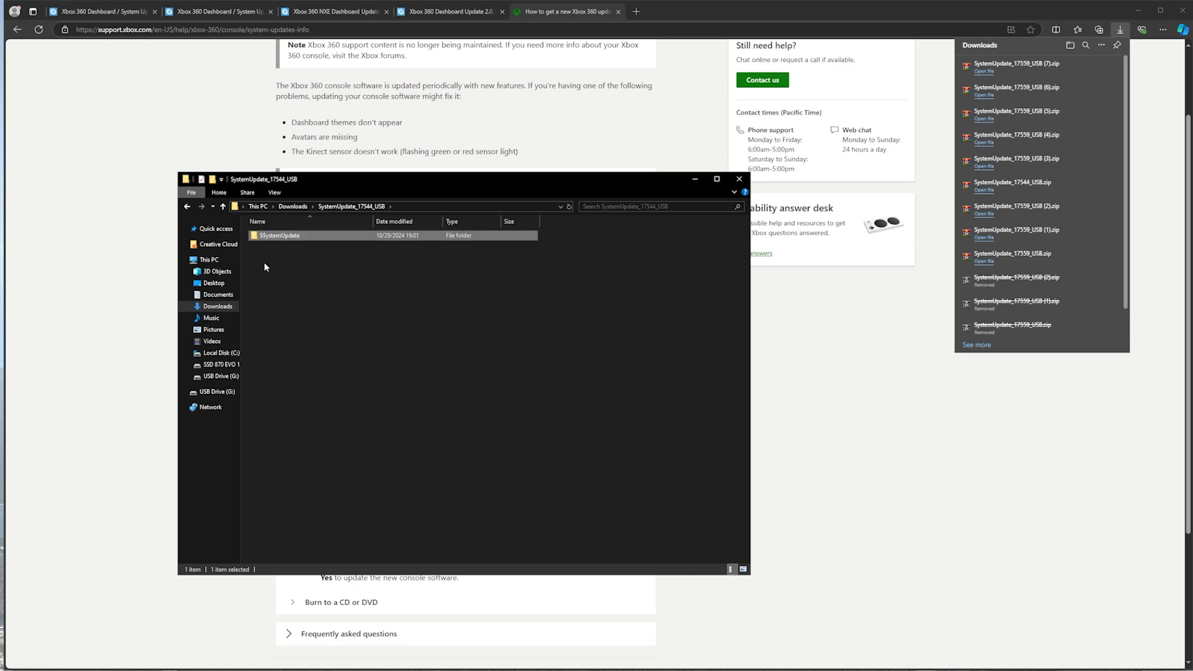
pyautogui.moveTo(288, 246)
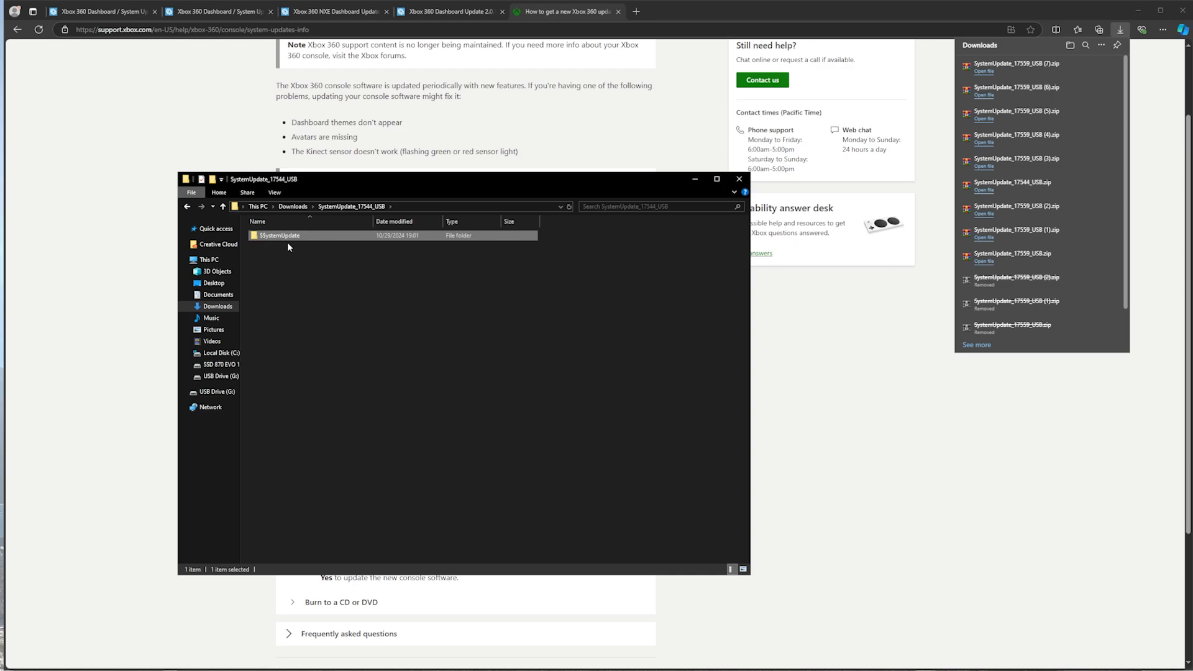
pyautogui.moveTo(266, 244)
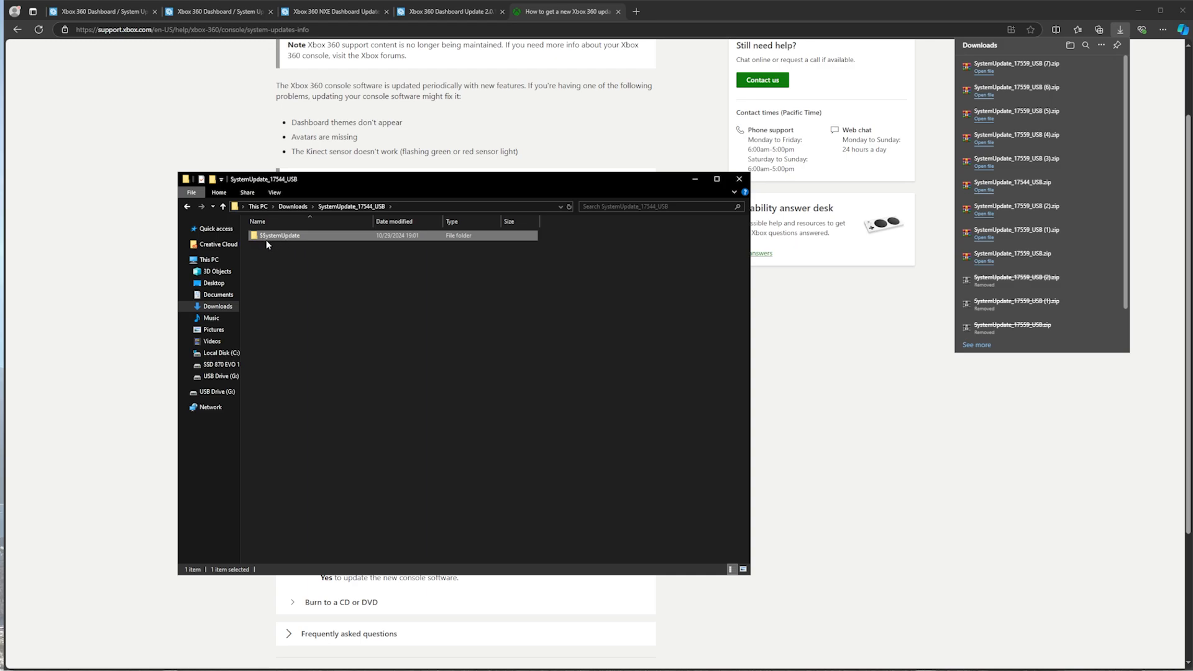
# Step: Copy the $SystemUpdate folder and go to USB Drive (G:) to paste it
pyautogui.rightClick(281, 235)
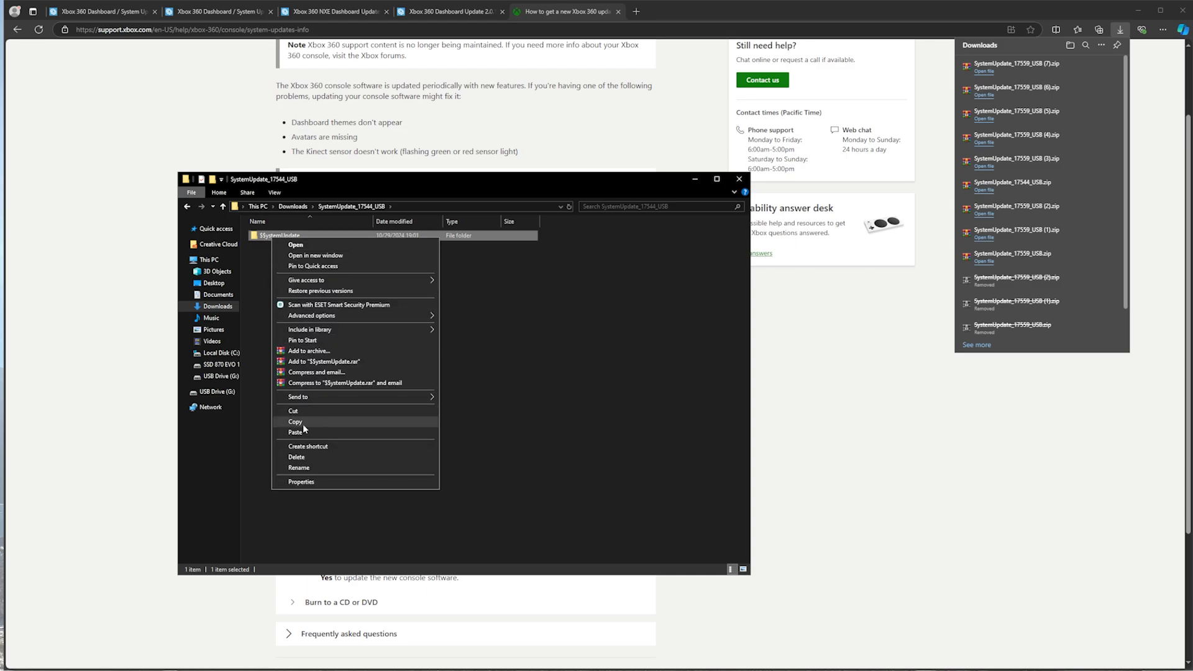
pyautogui.click(295, 421)
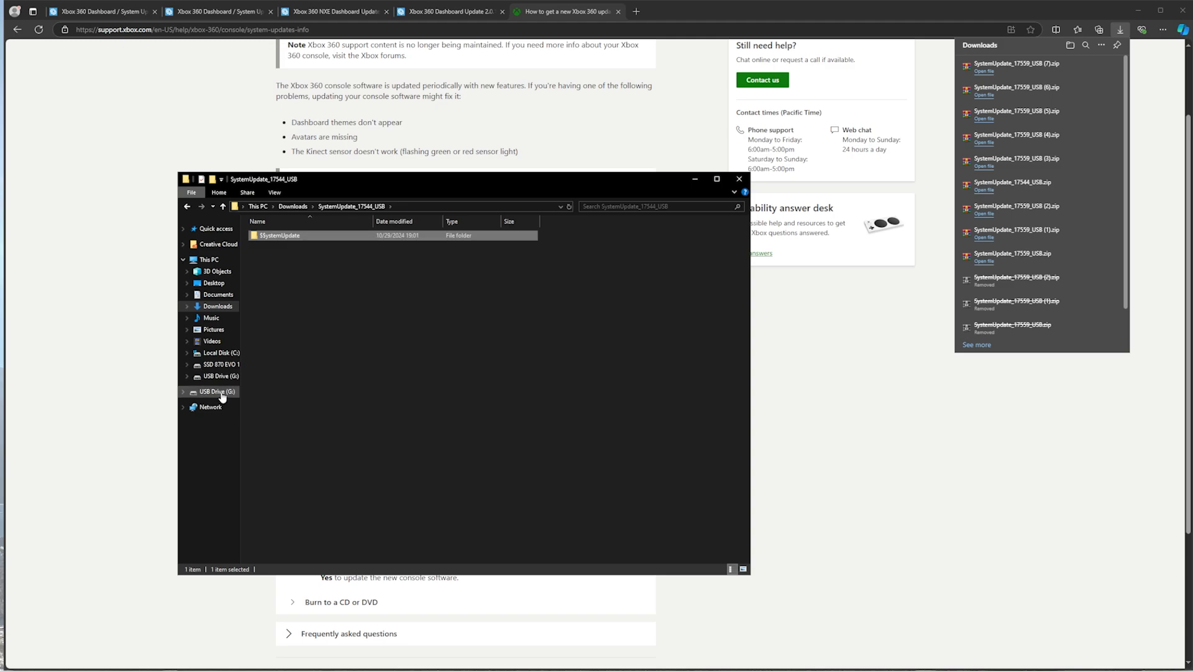
pyautogui.click(220, 390)
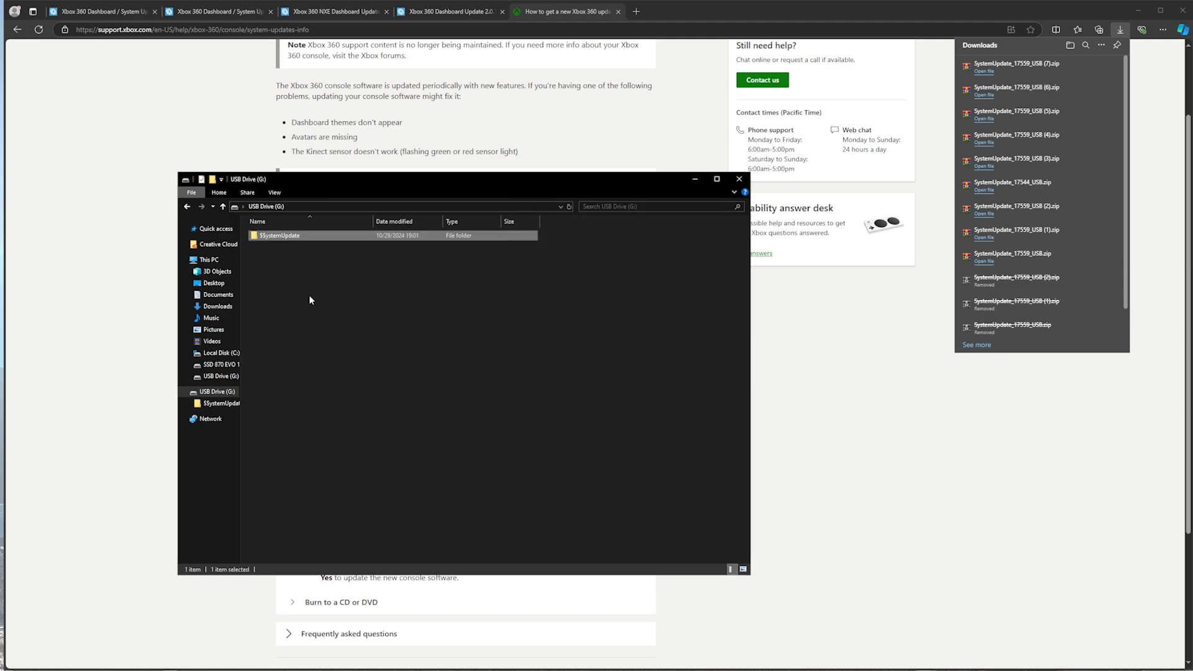
pyautogui.moveTo(72, 394)
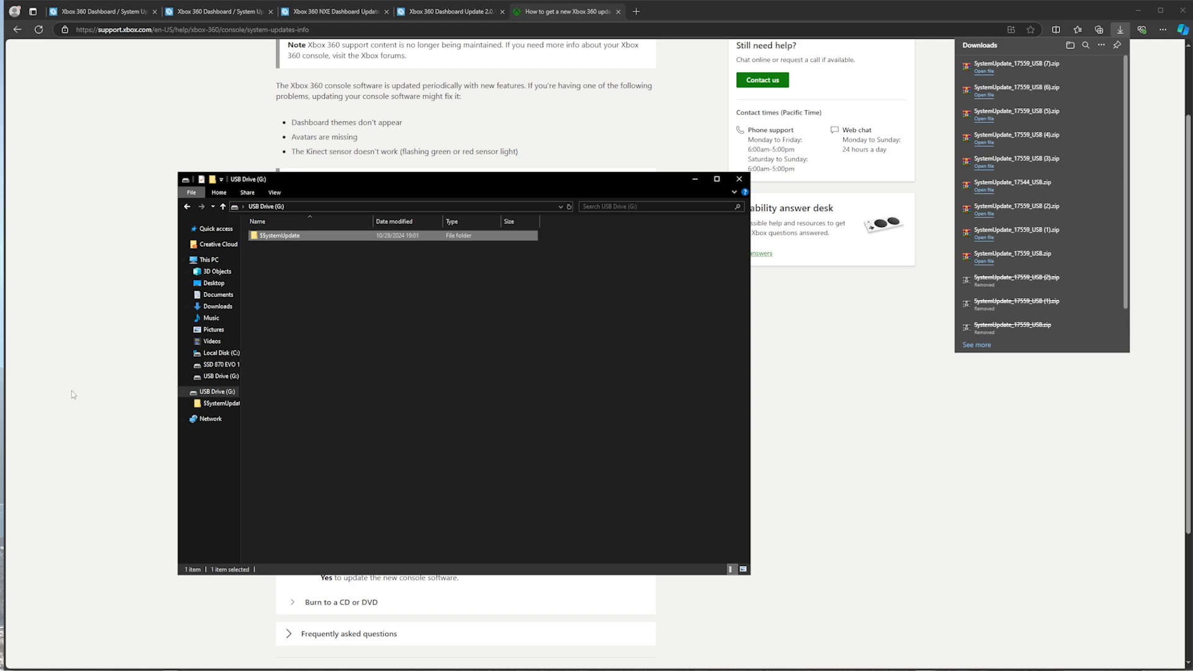